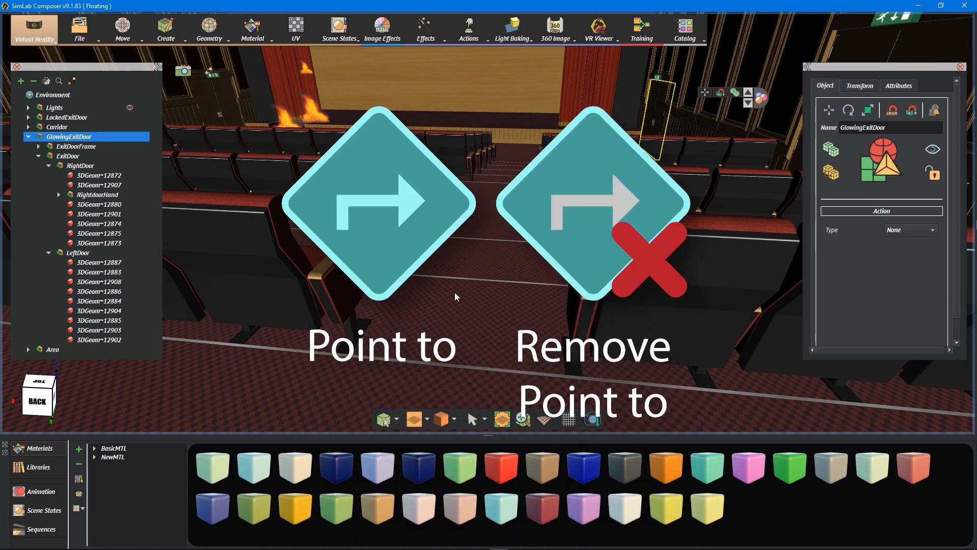
Open the Training Builder with an empty Diagram_0 for the GlowingExitDoor scene.
left_click(641, 30)
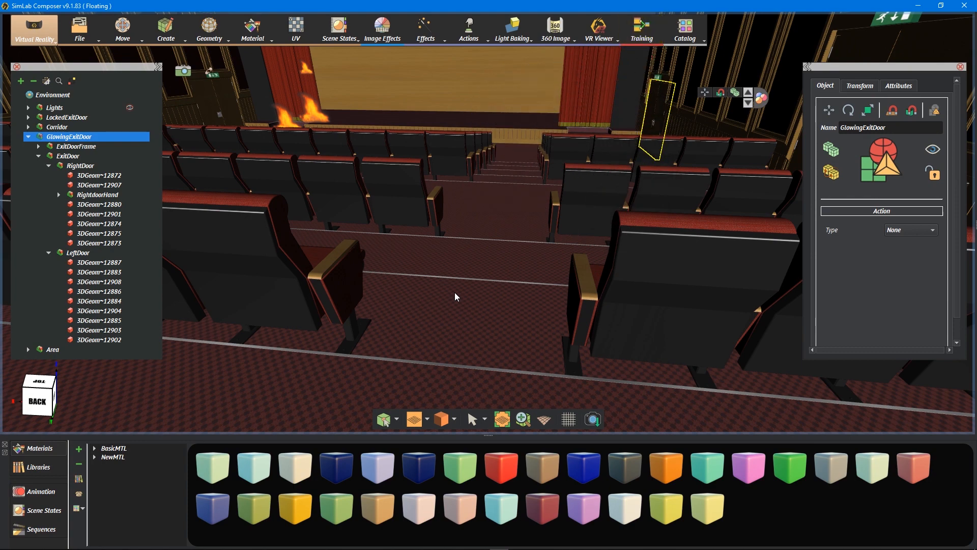
left_click(640, 28)
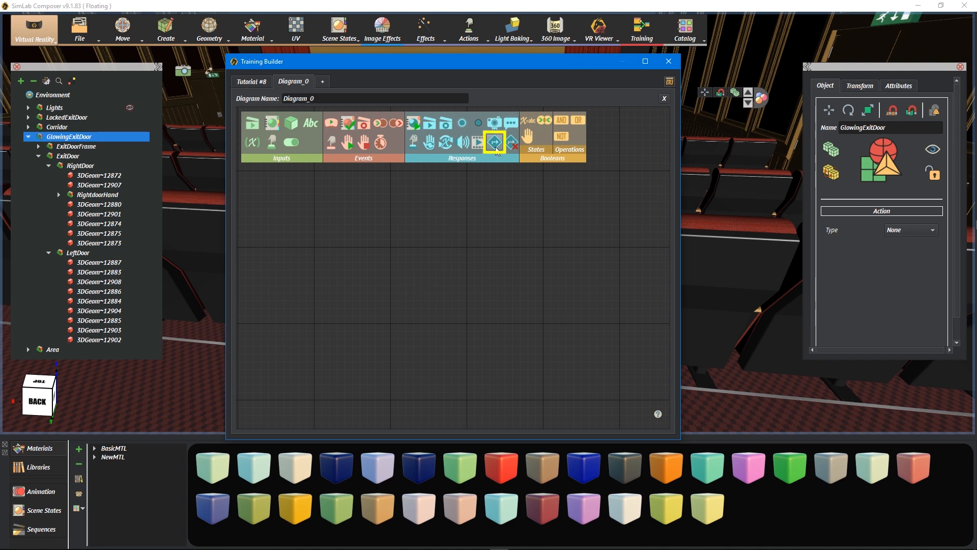
Add a Point To Object response with GlowingExitDoor as its scene node.
left_click(494, 141)
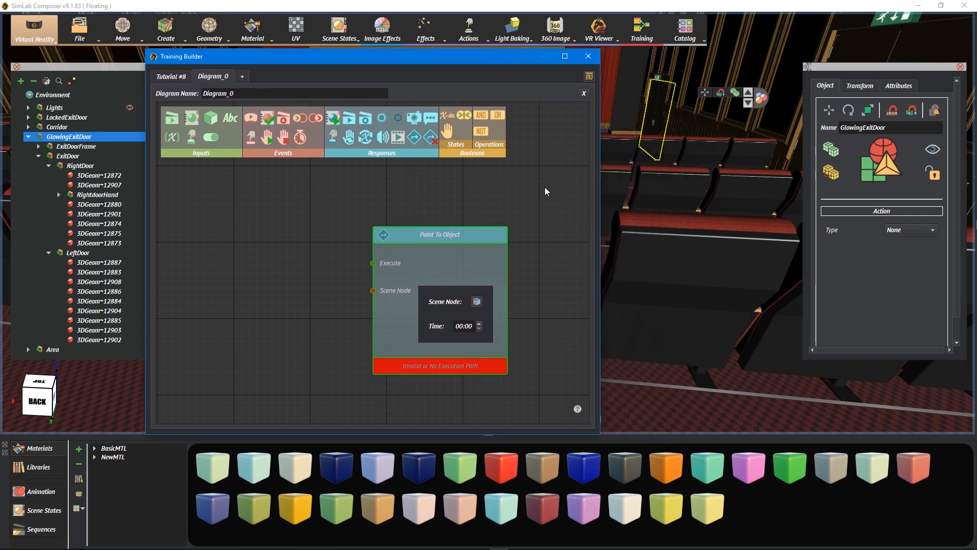
mouse_move(652, 117)
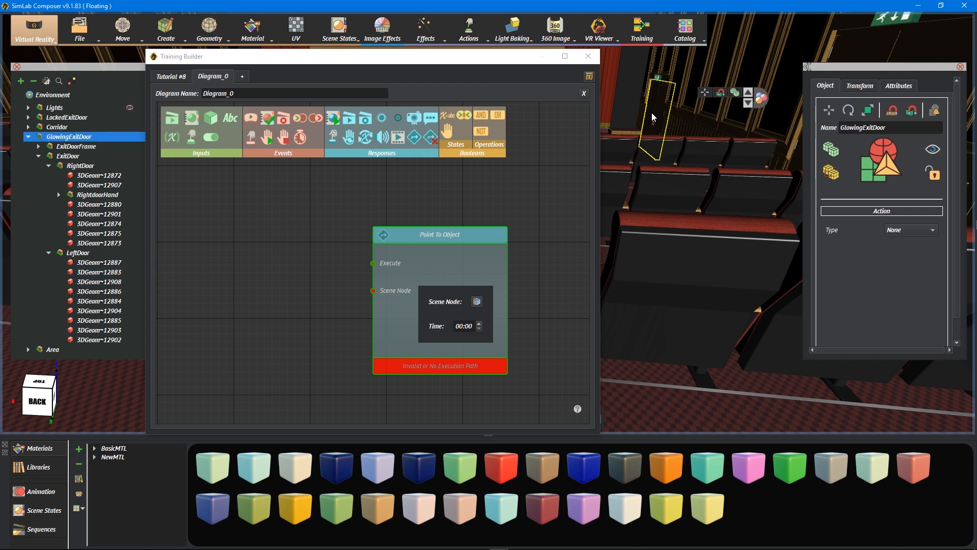
left_click(454, 301)
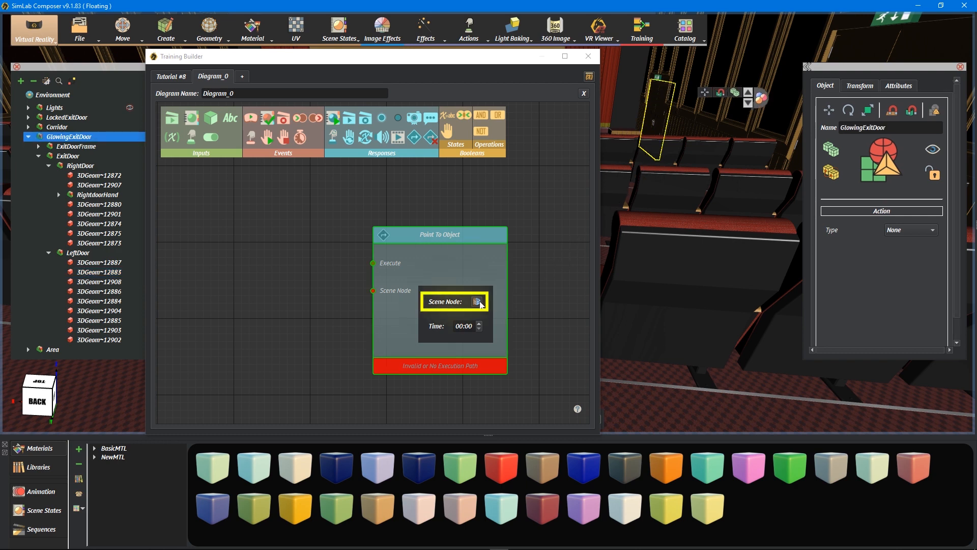
left_click(478, 301)
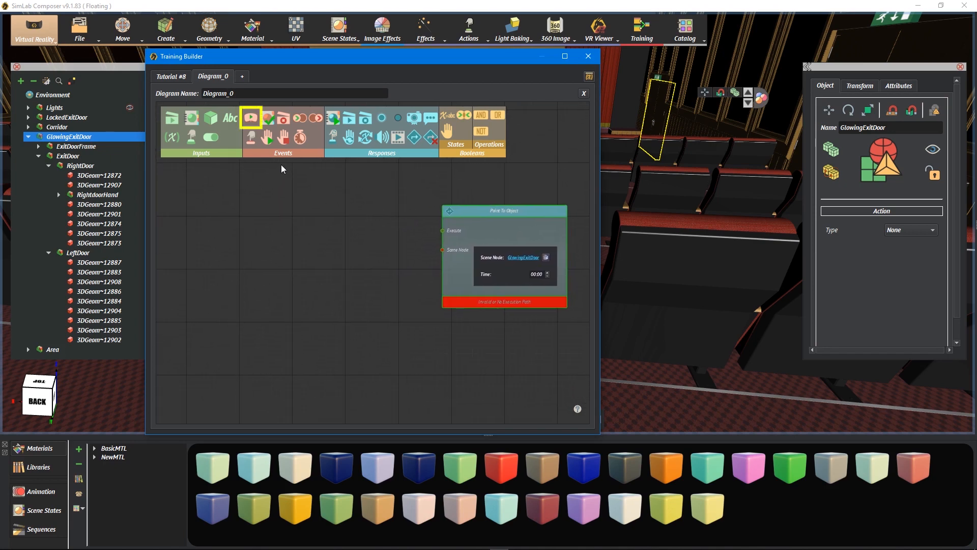
mouse_move(251, 117)
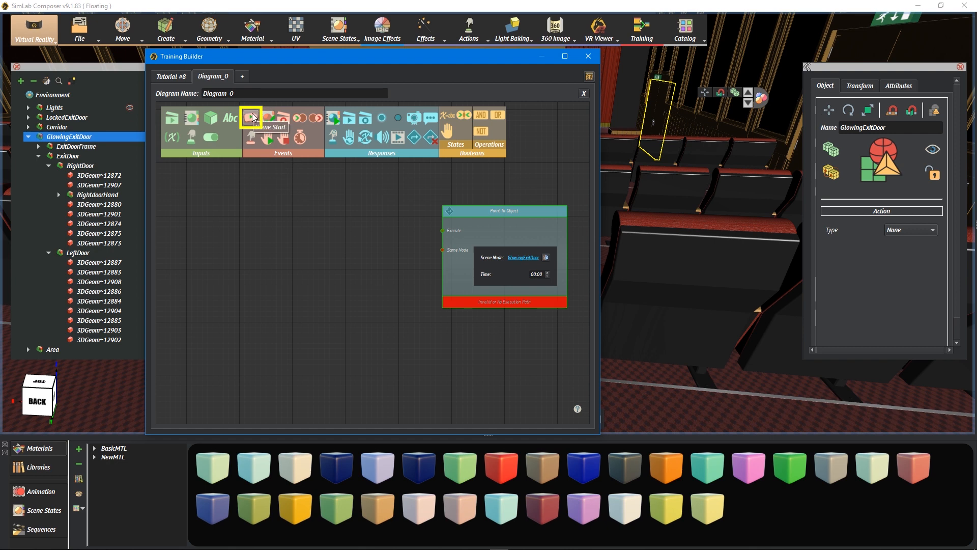
Place a Scene Start event on the canvas left of the Point To Object node.
left_click_drag(251, 119, 316, 231)
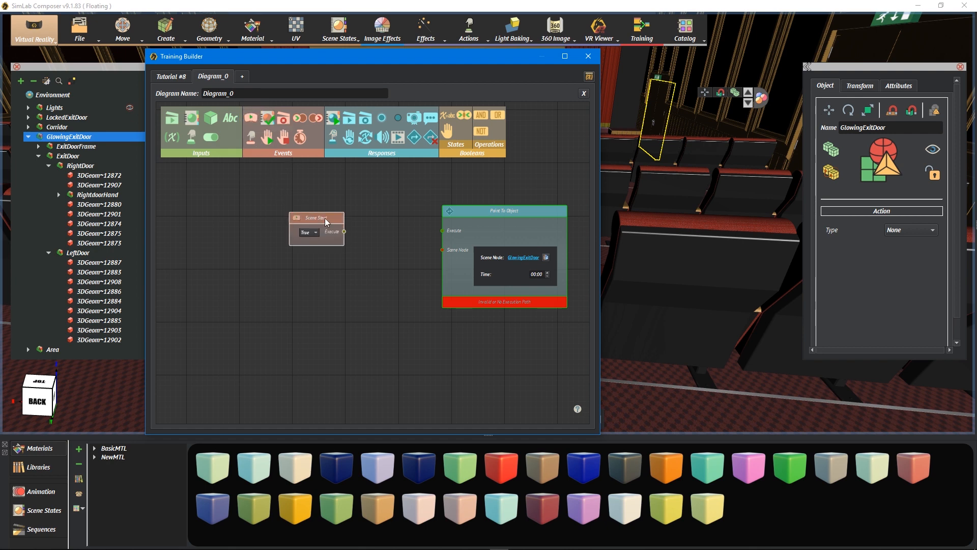
left_click_drag(343, 231, 443, 231)
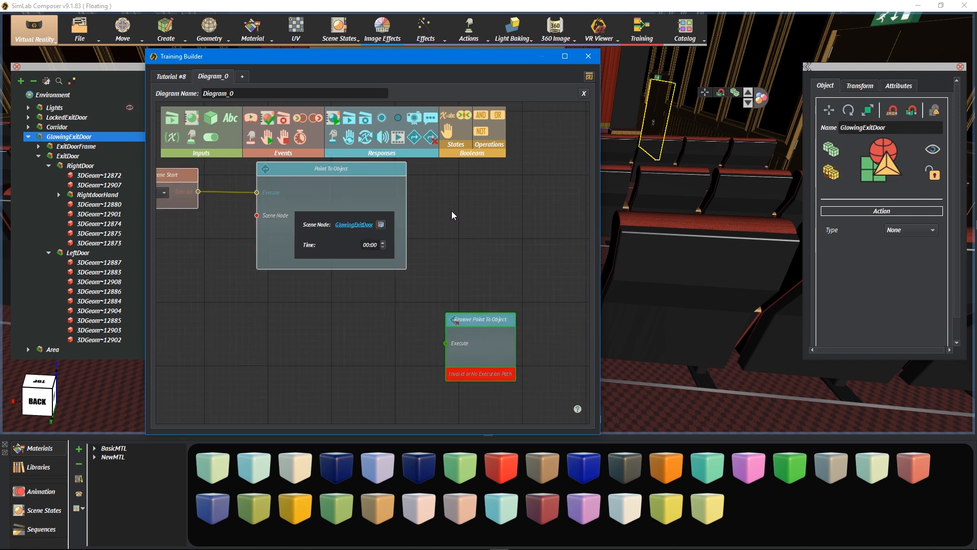
mouse_move(554, 191)
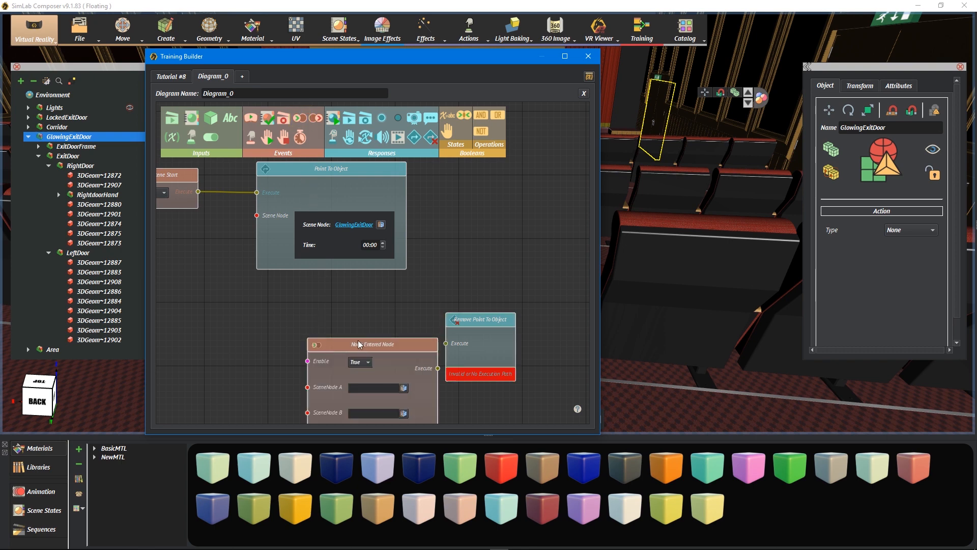
Connect Node Entered Node's Execute output to Remove Point To Object and tidy their positions.
left_click_drag(359, 344, 298, 295)
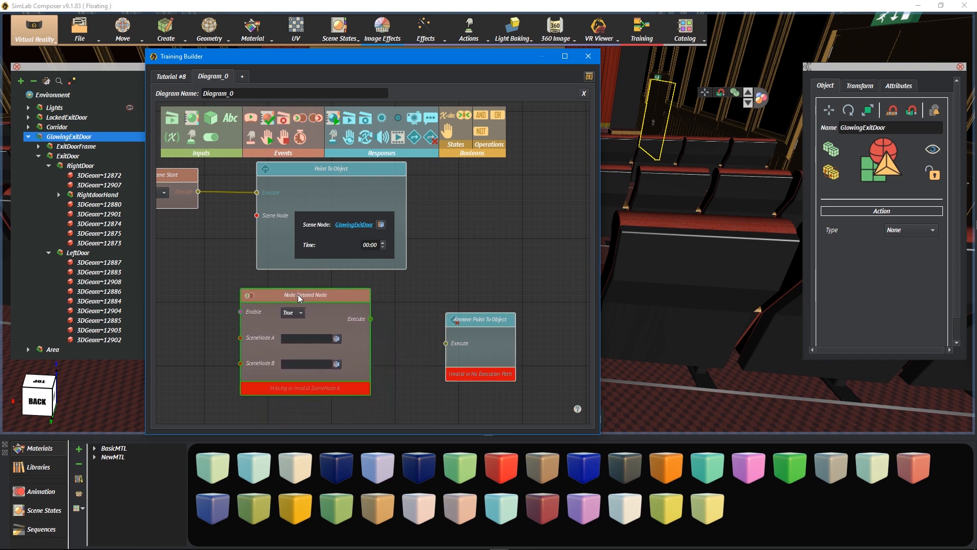
left_click_drag(371, 318, 443, 343)
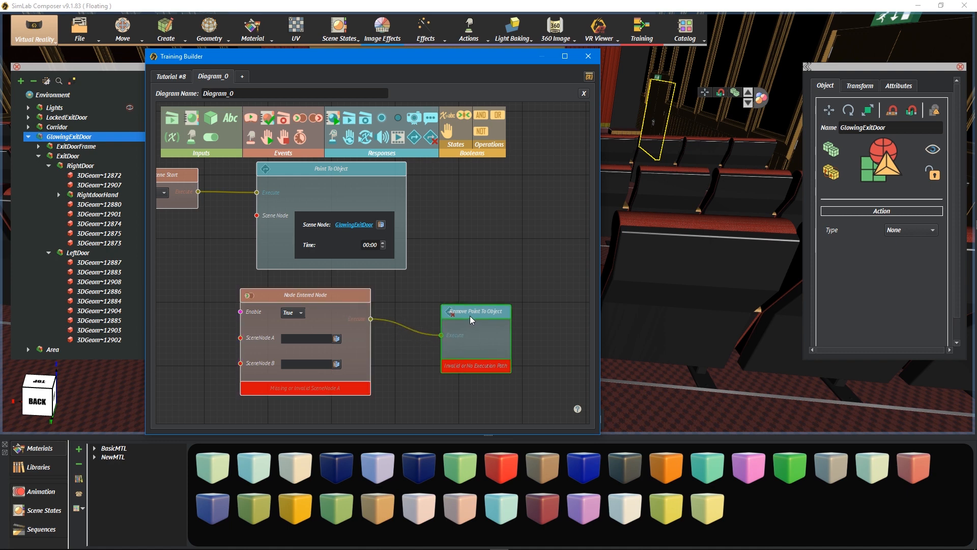
left_click_drag(475, 312, 459, 301)
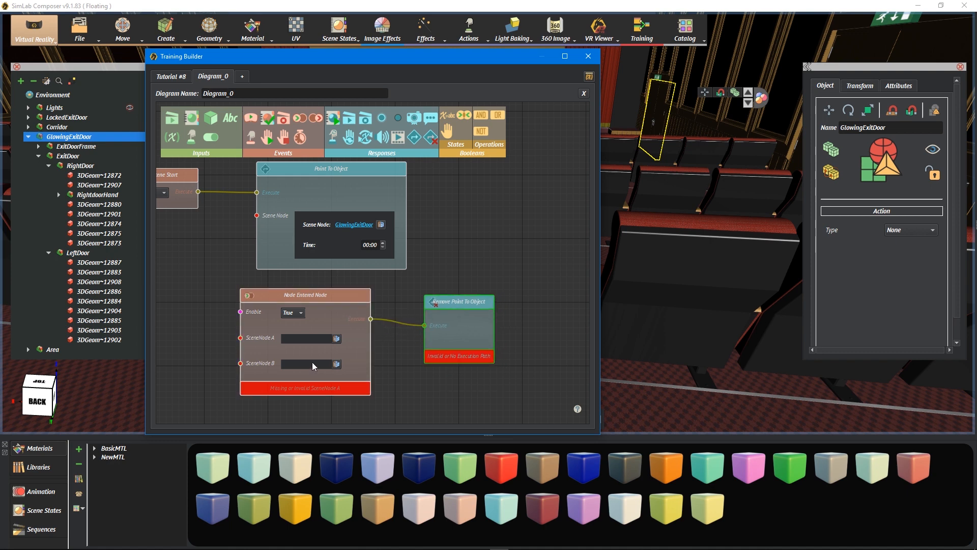
mouse_move(275, 362)
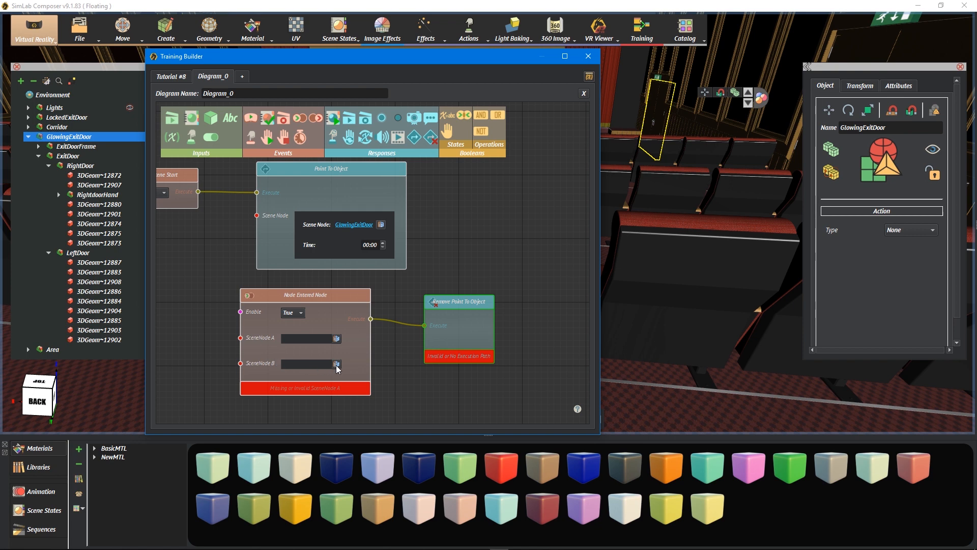
Set GlowingExitDoor as SceneNode B and ViewerStartPosition as SceneNode A on Node Entered Node.
left_click(337, 364)
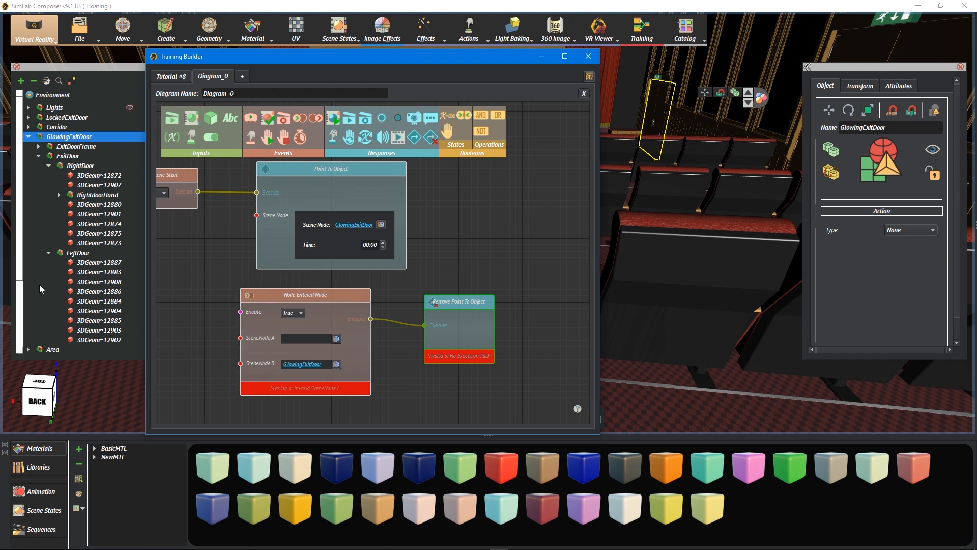
scroll("down", 3)
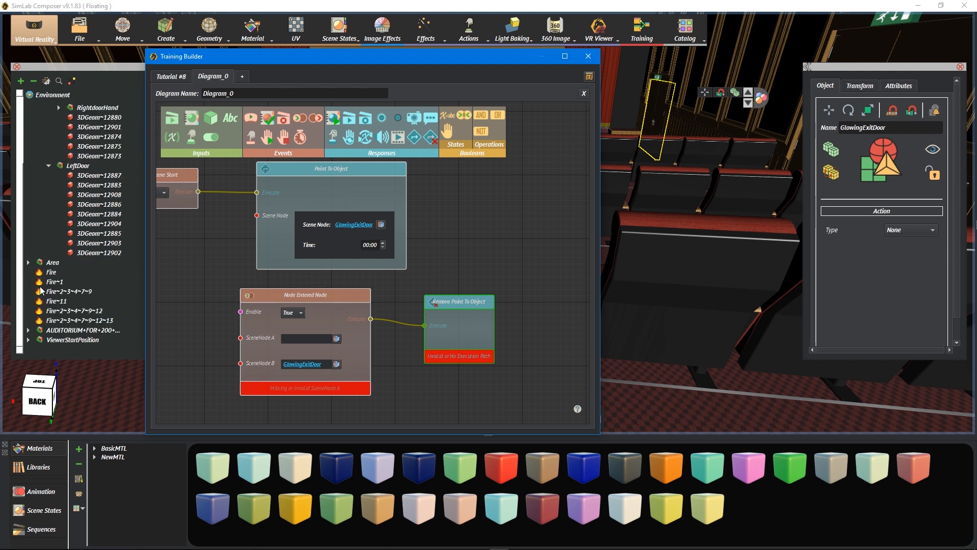
left_click(73, 340)
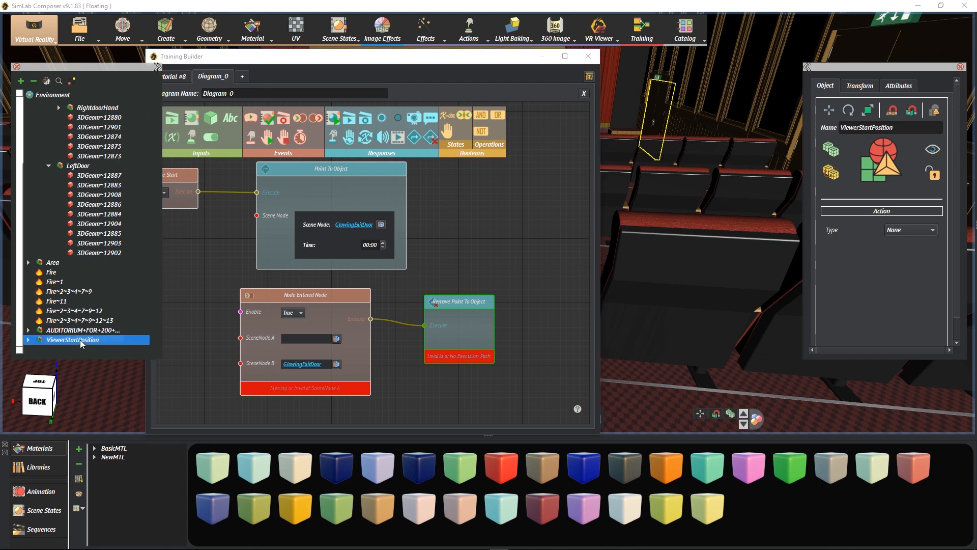
left_click_drag(79, 340, 306, 337)
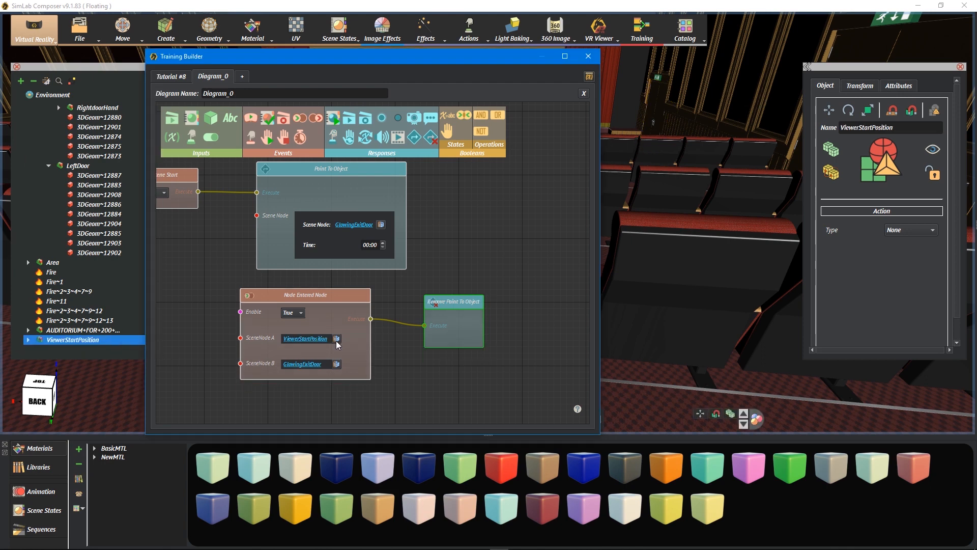